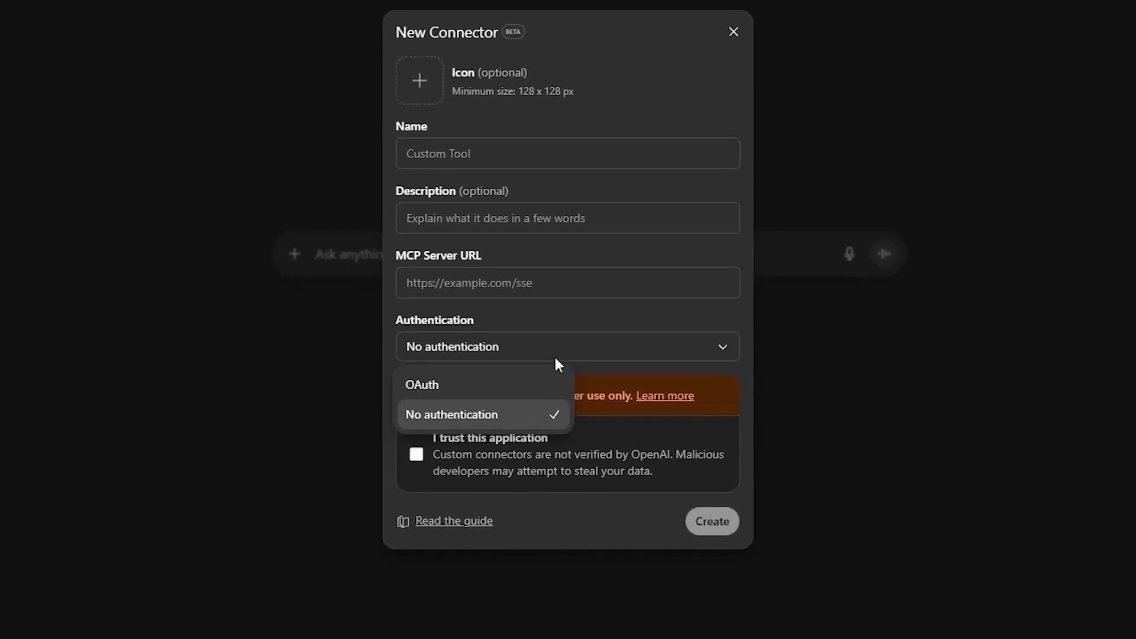
# Switch on the Stripe and Zapier connectors for the Developer Mode chat.
pyautogui.click(421, 385)
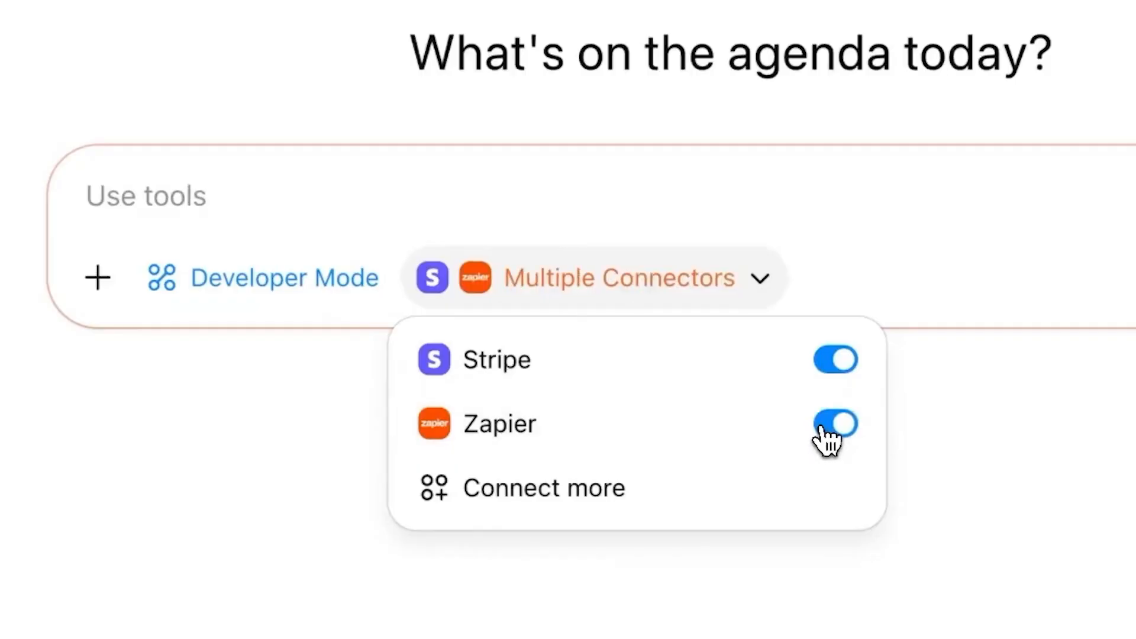
# Show the Connectors settings and browse the connector list (Box, GitHub, Notion, Teams) down to Advanced settings.
pyautogui.click(544, 487)
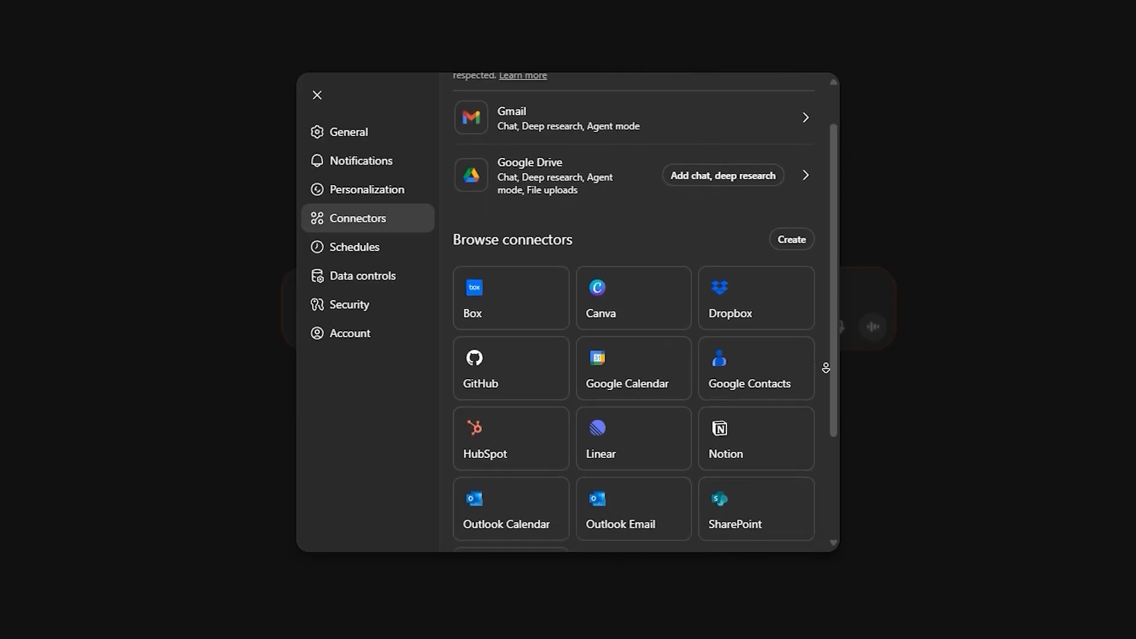
pyautogui.scroll(-3)
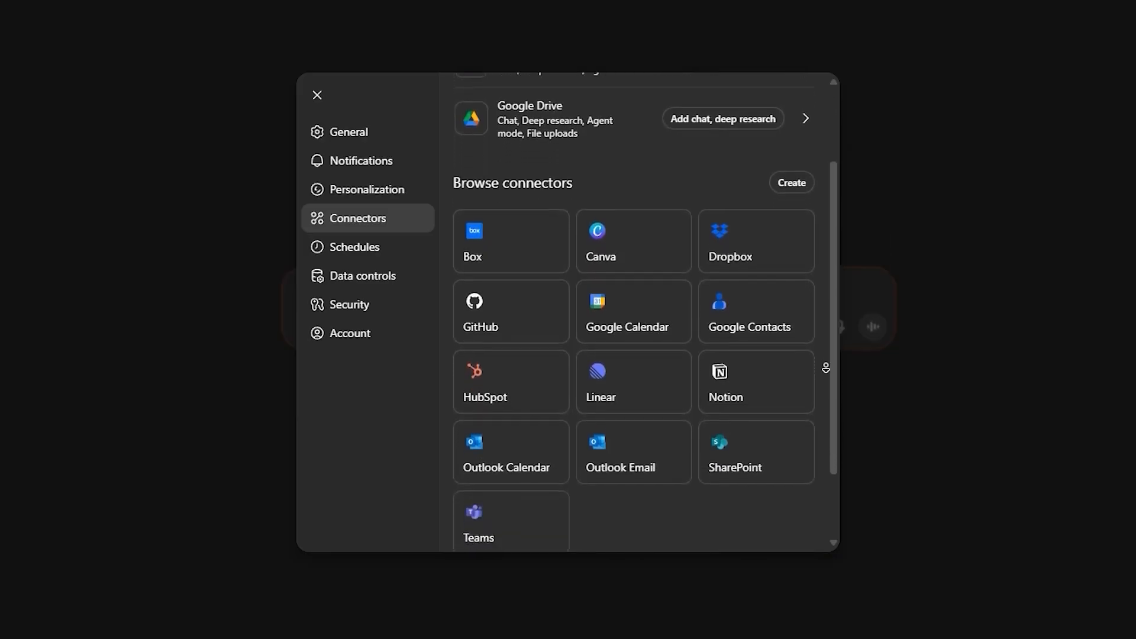
pyautogui.scroll(-3)
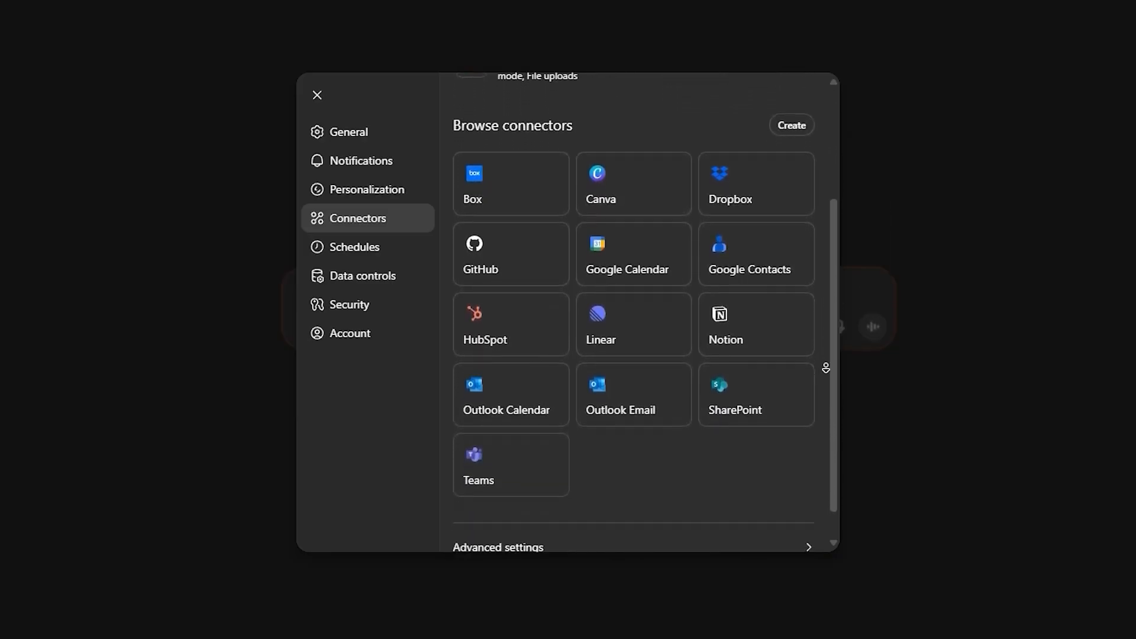